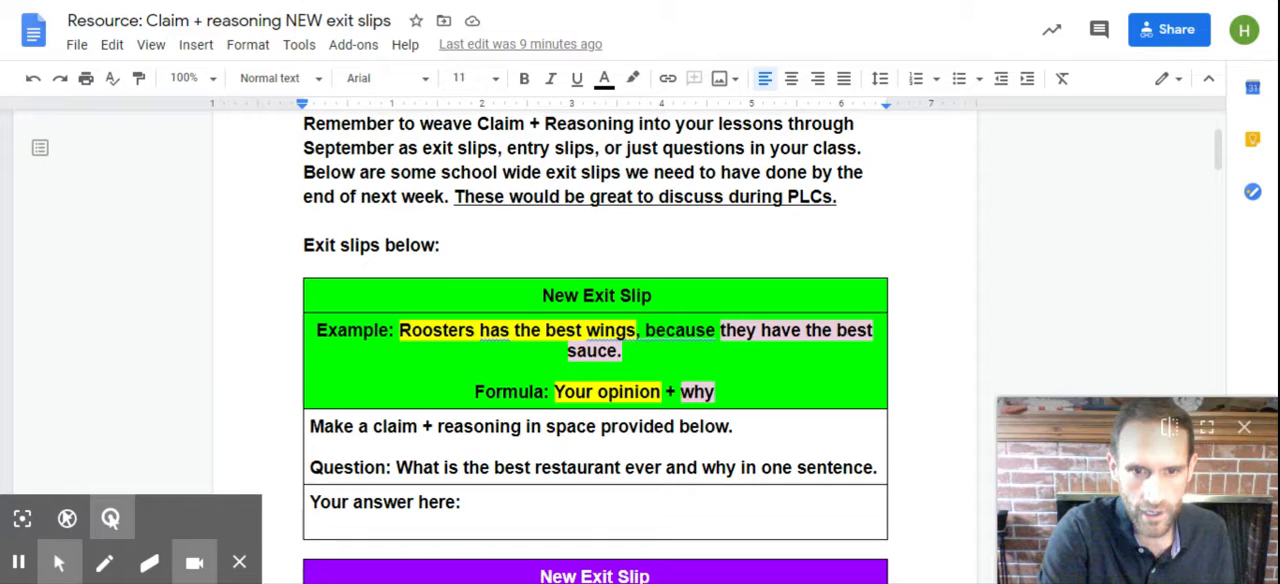
pyautogui.scroll(-3)
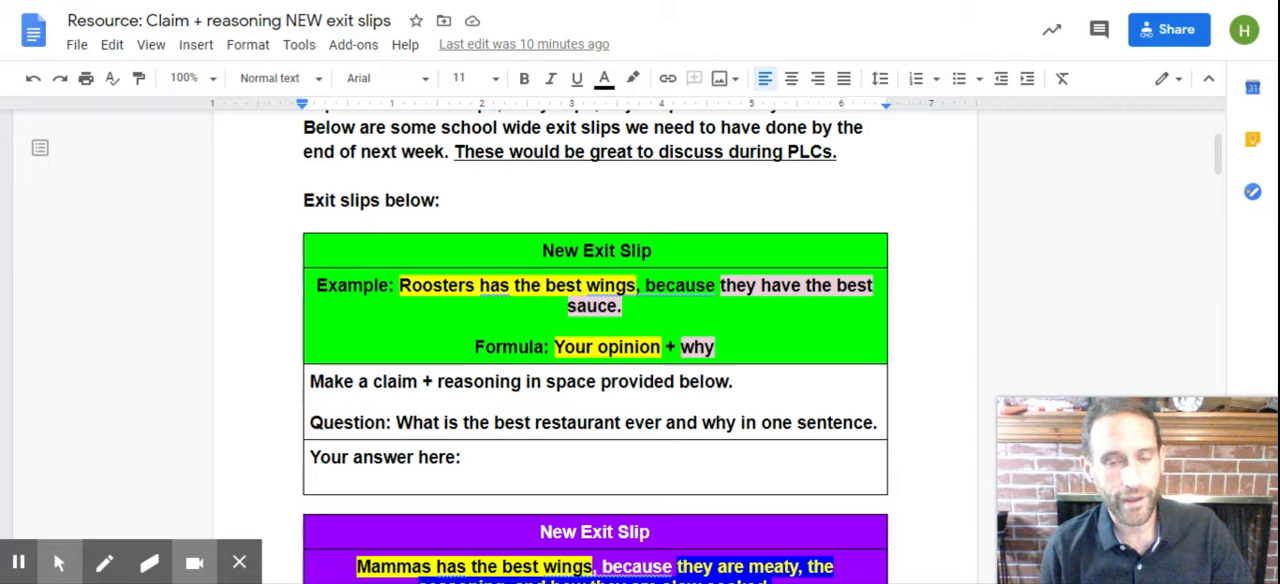
pyautogui.scroll(-3)
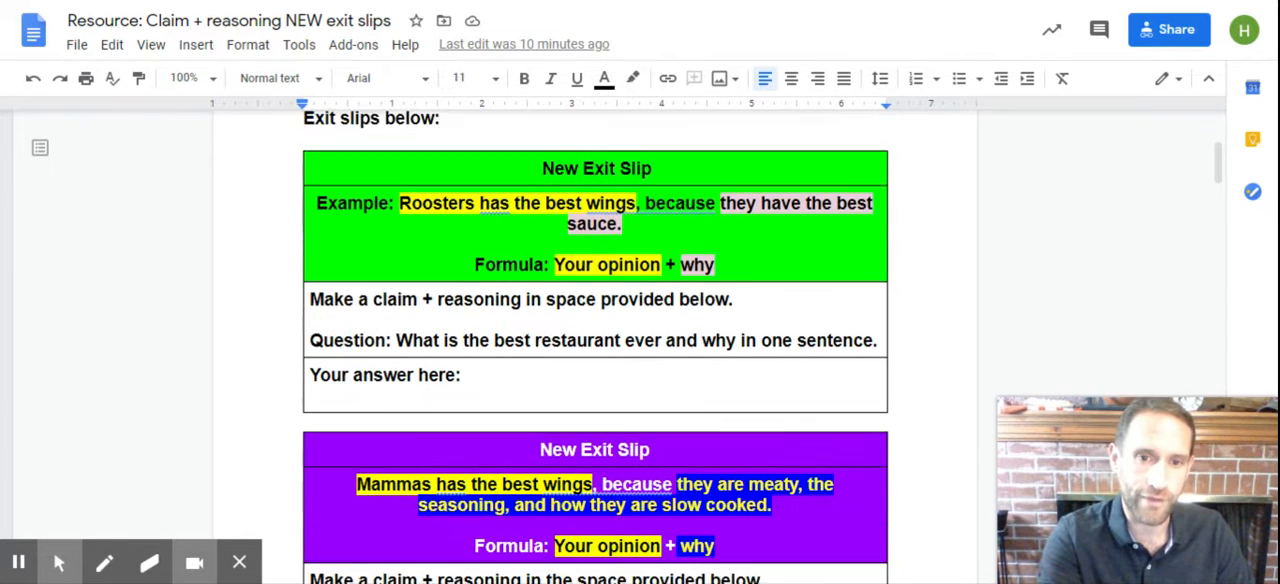
pyautogui.scroll(-3)
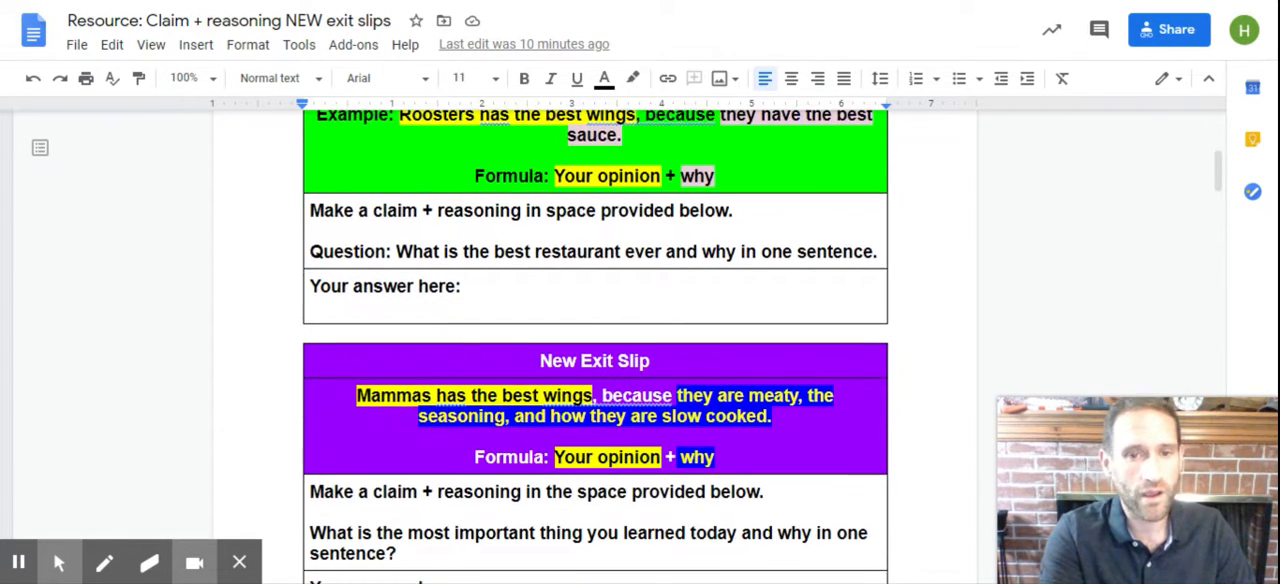
pyautogui.scroll(-3)
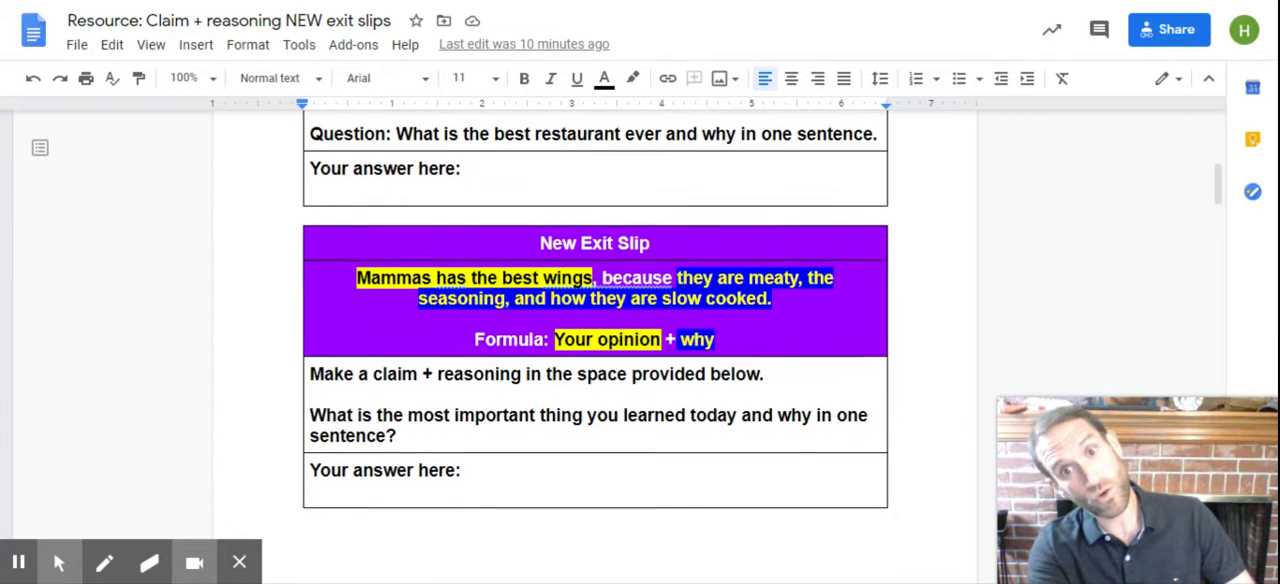
pyautogui.scroll(-3)
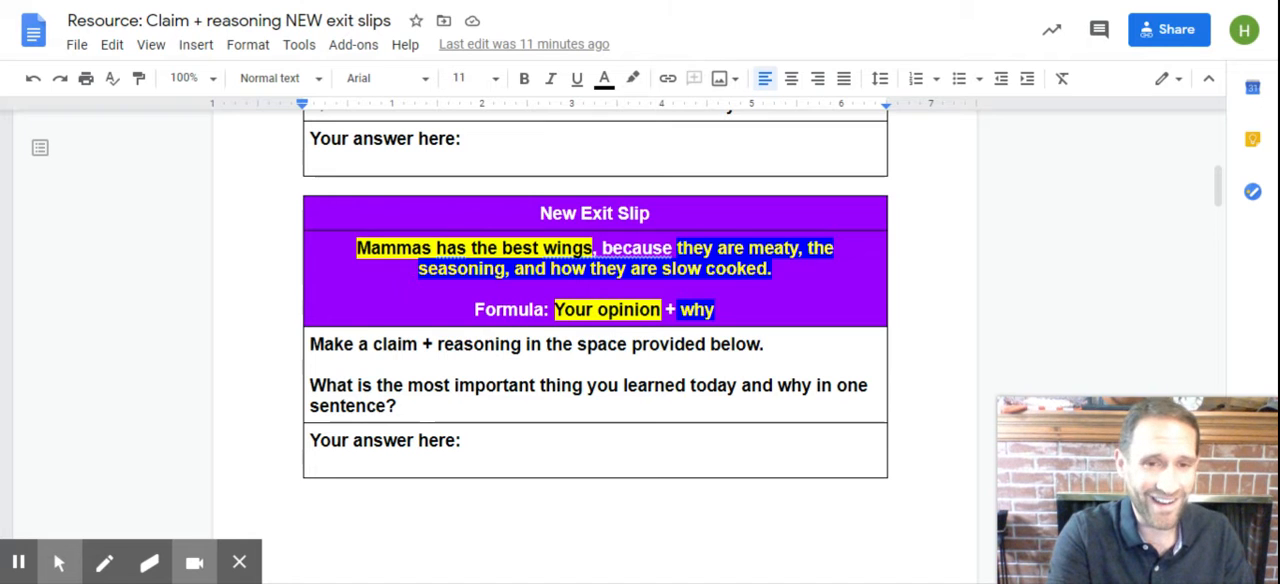
pyautogui.scroll(-3)
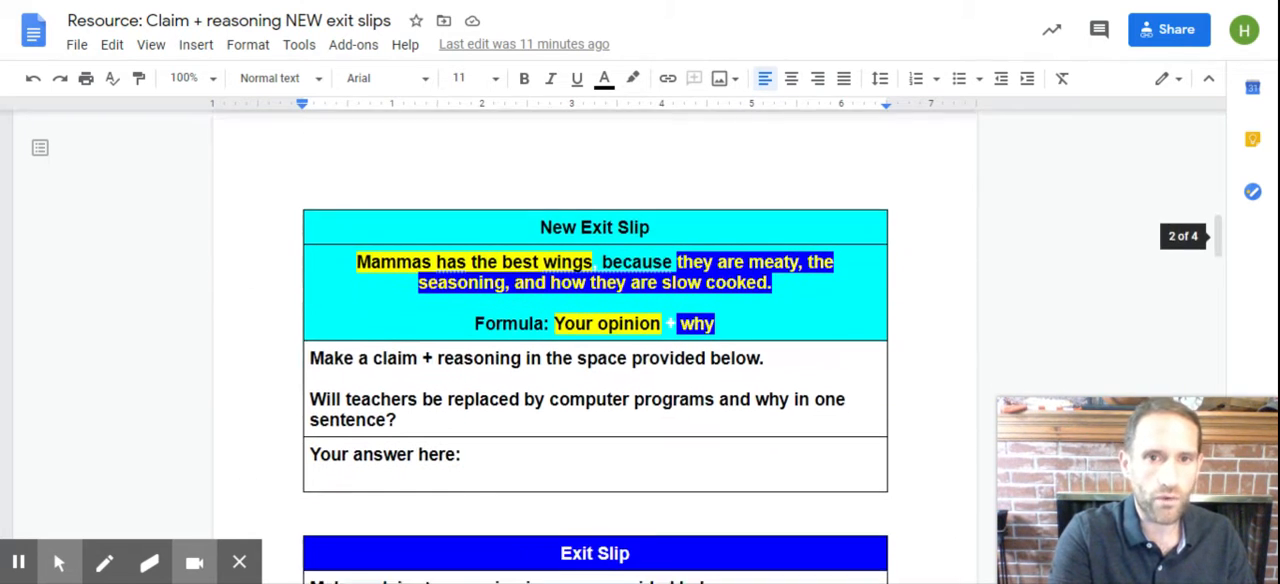
pyautogui.scroll(-3)
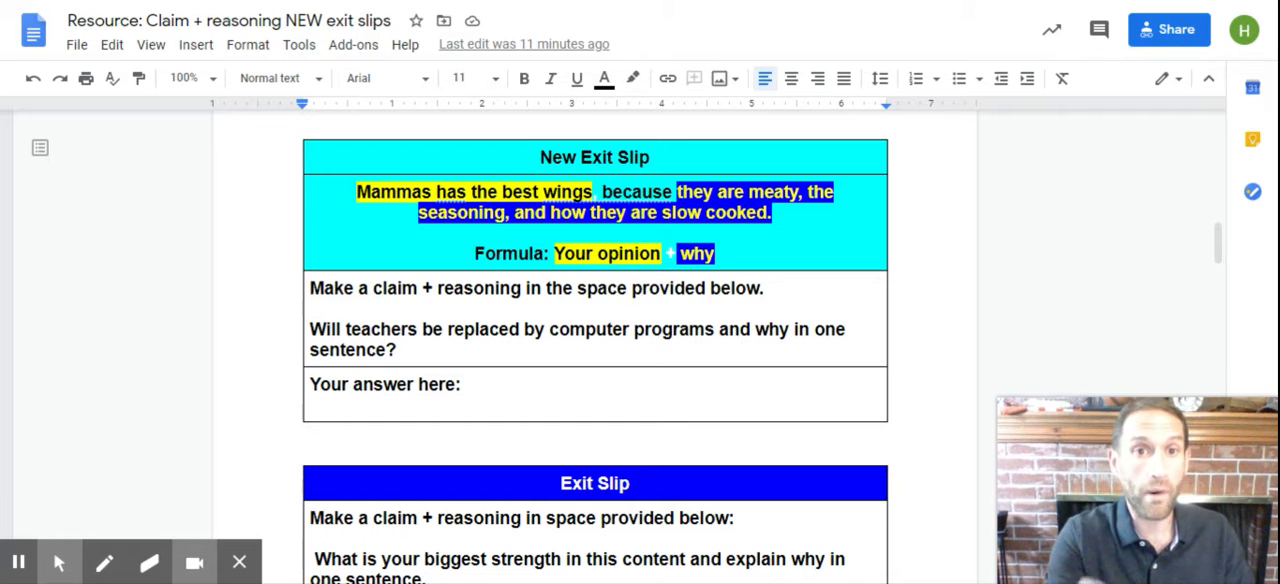